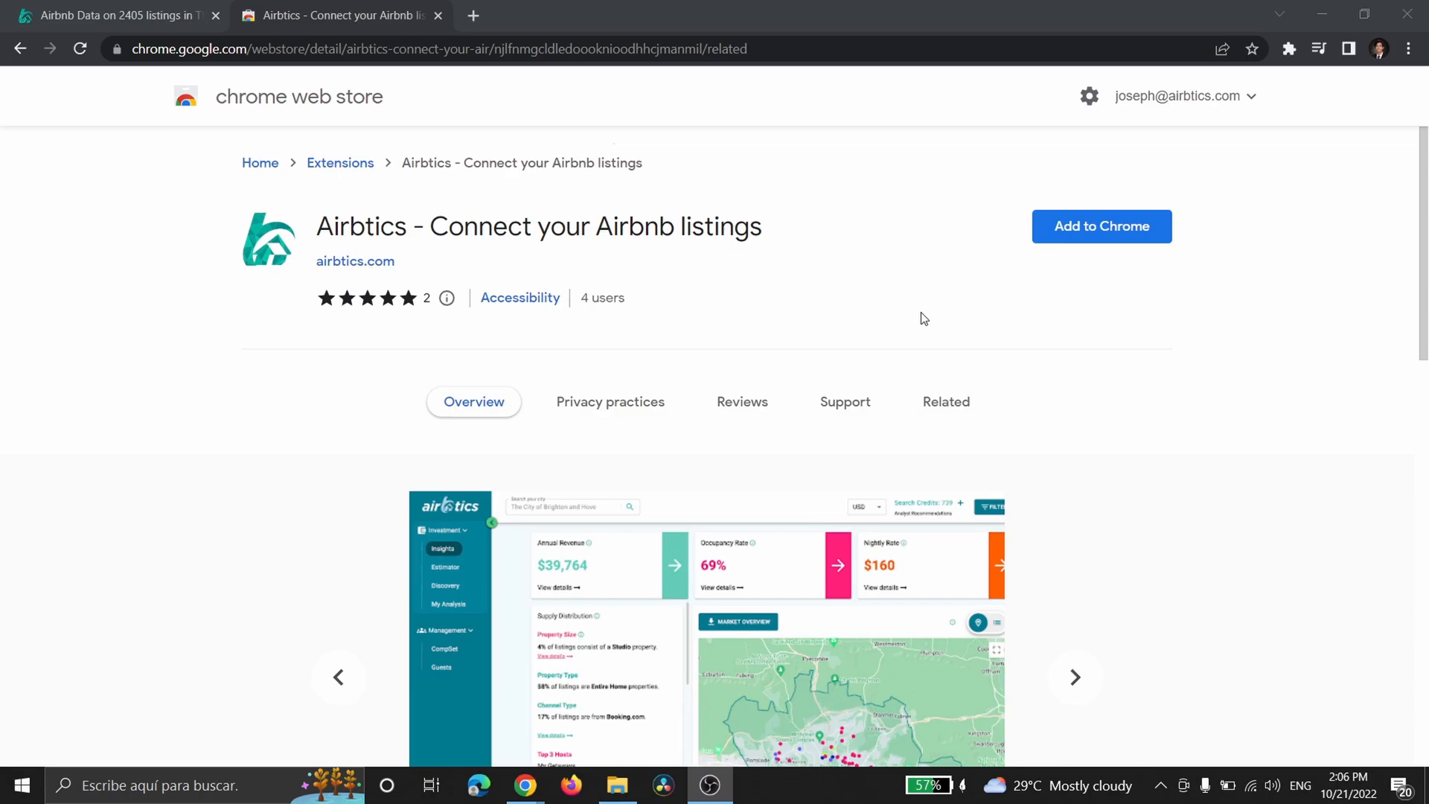
{"action": "mouse_move", "coordinate": [1054, 242]}
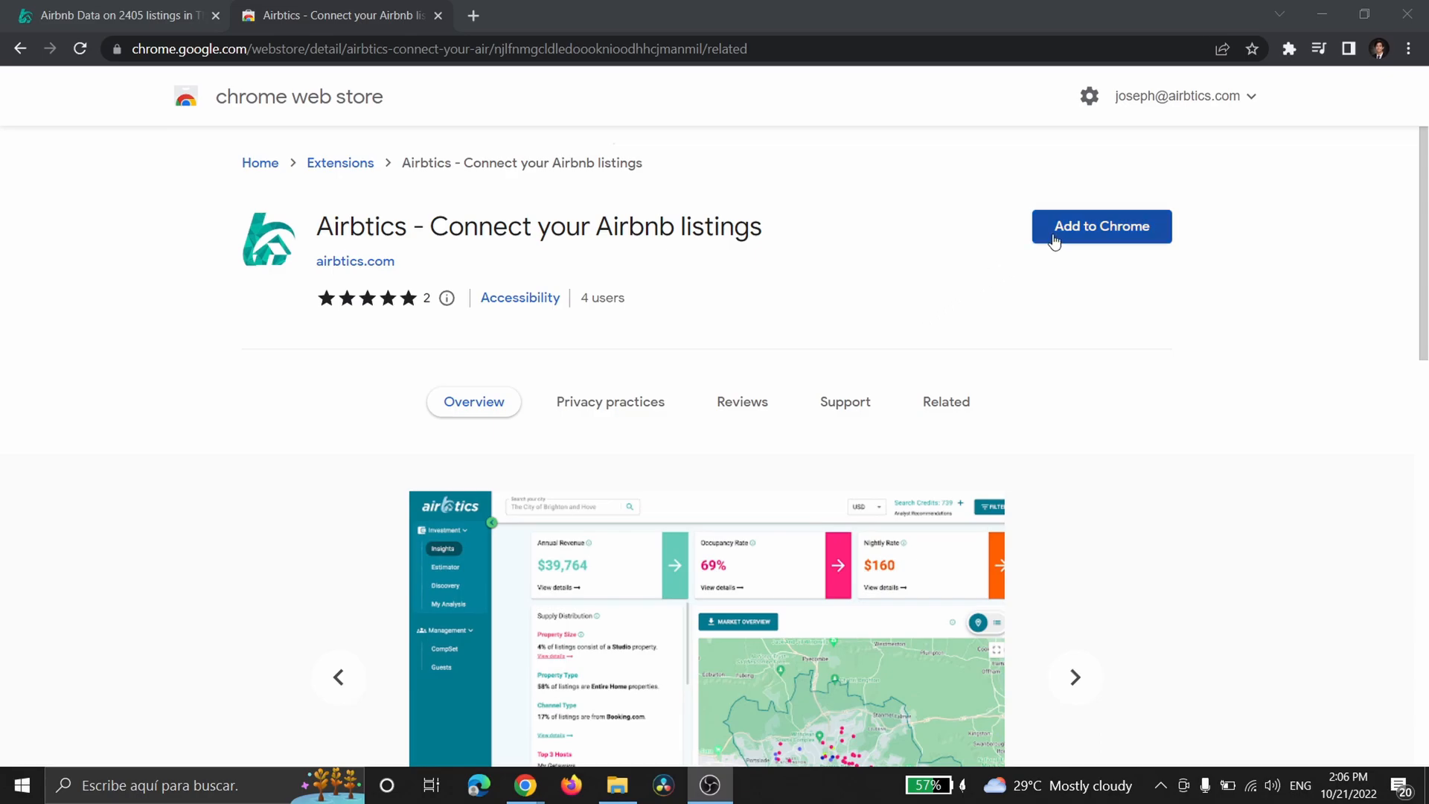
Add the Airbtics - Connect your Airbnb listings extension to Chrome and confirm it.
{"action": "left_click", "coordinate": [1099, 227]}
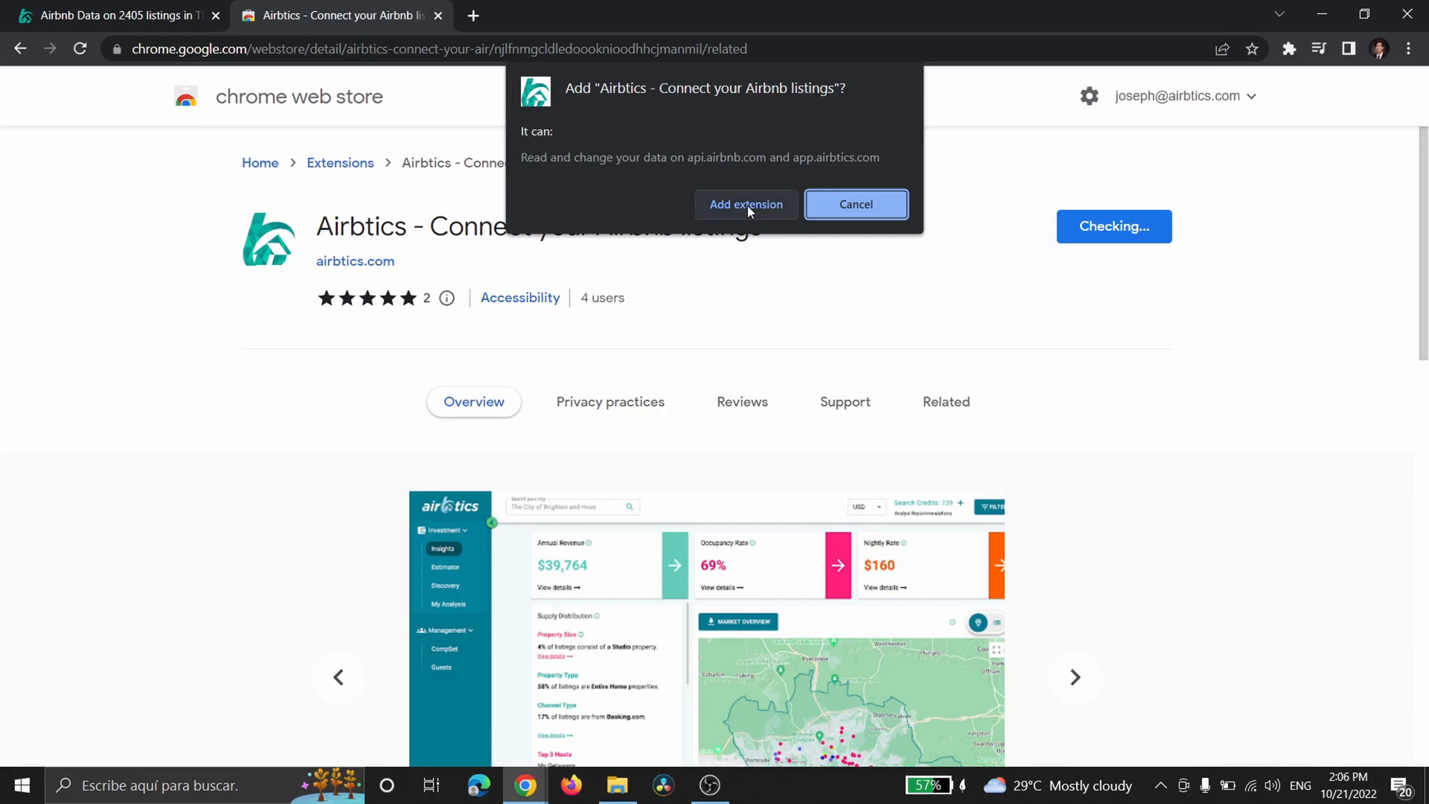
{"action": "left_click", "coordinate": [745, 203]}
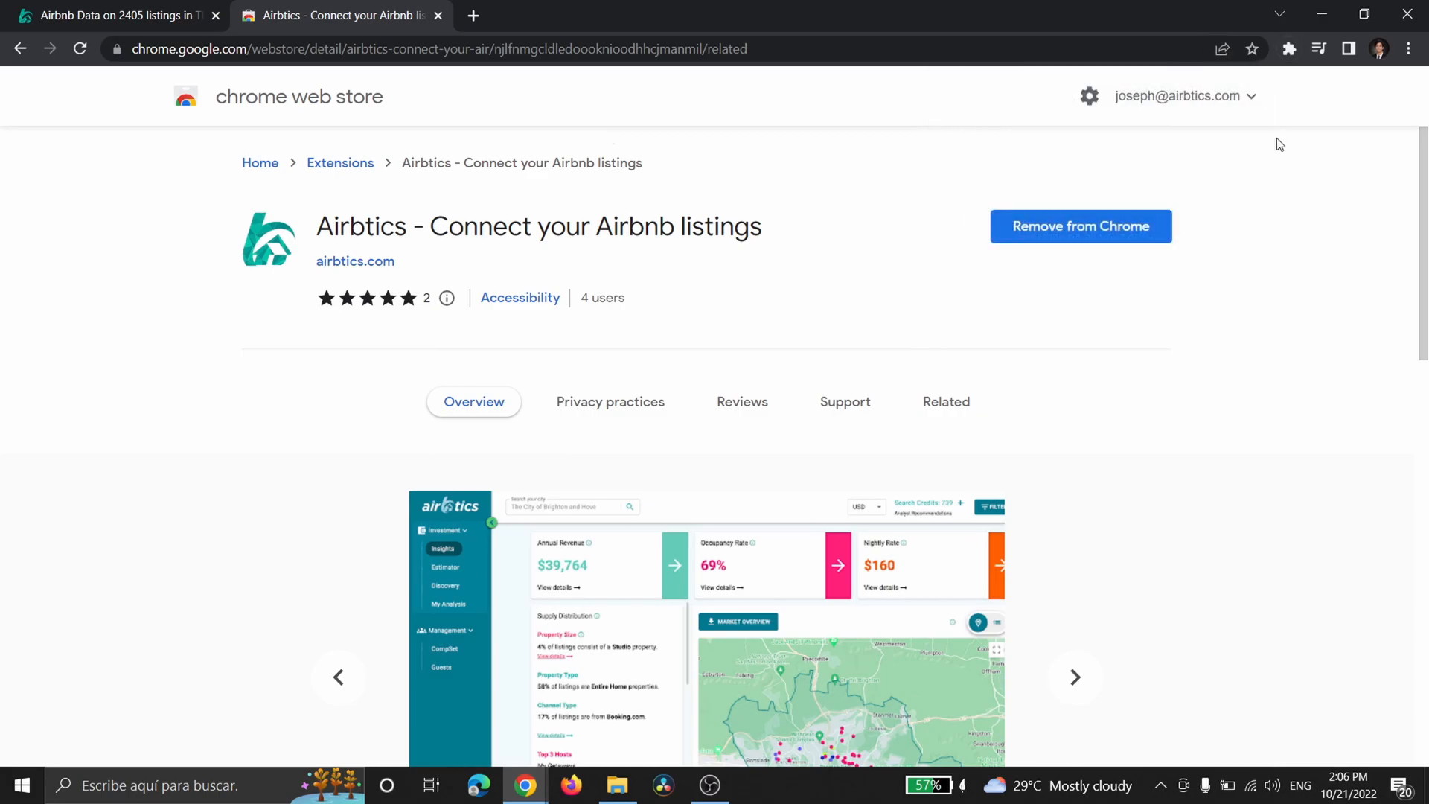
{"action": "mouse_move", "coordinate": [1289, 48]}
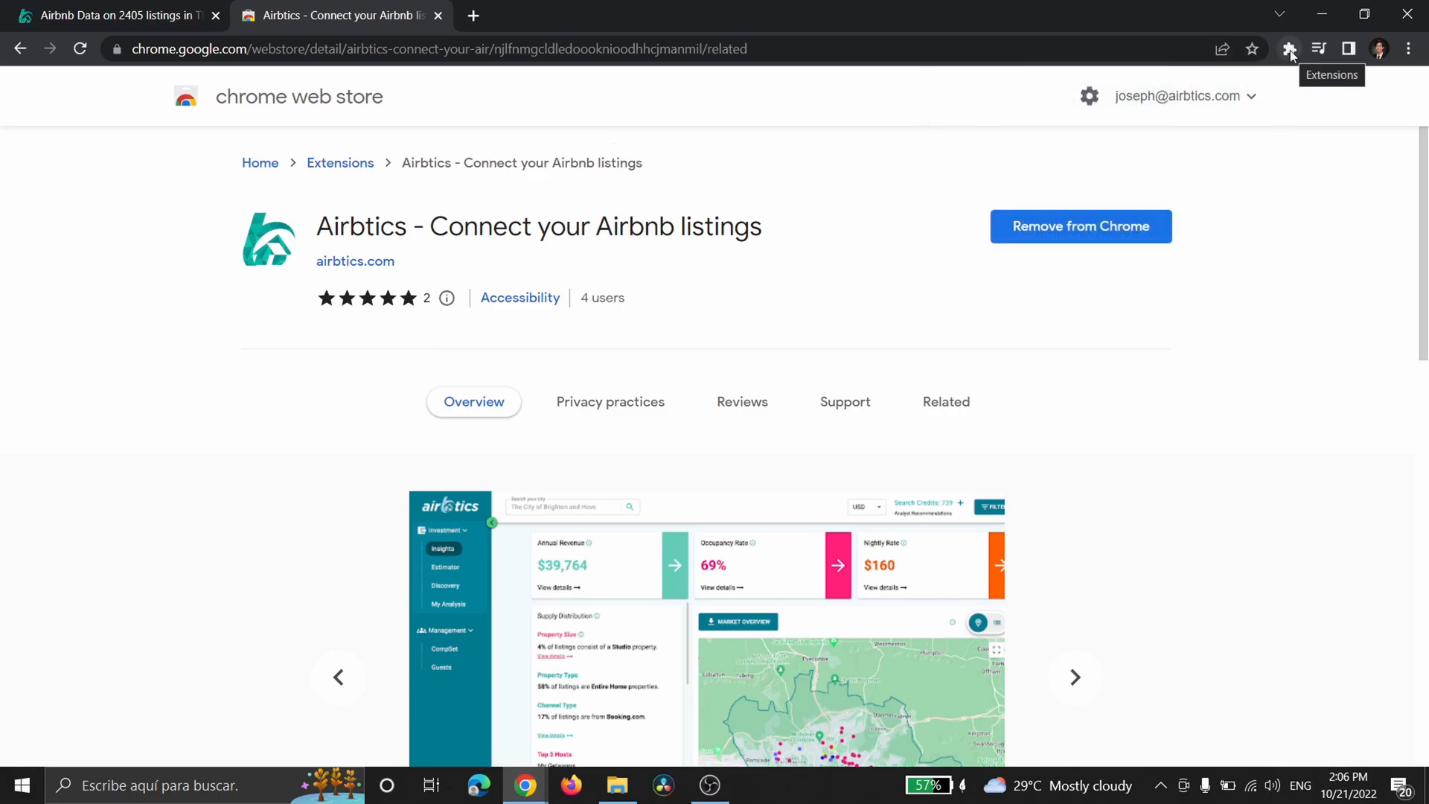
Pin the Airbtics extension to the Chrome toolbar from the Extensions list.
{"action": "left_click", "coordinate": [1289, 50]}
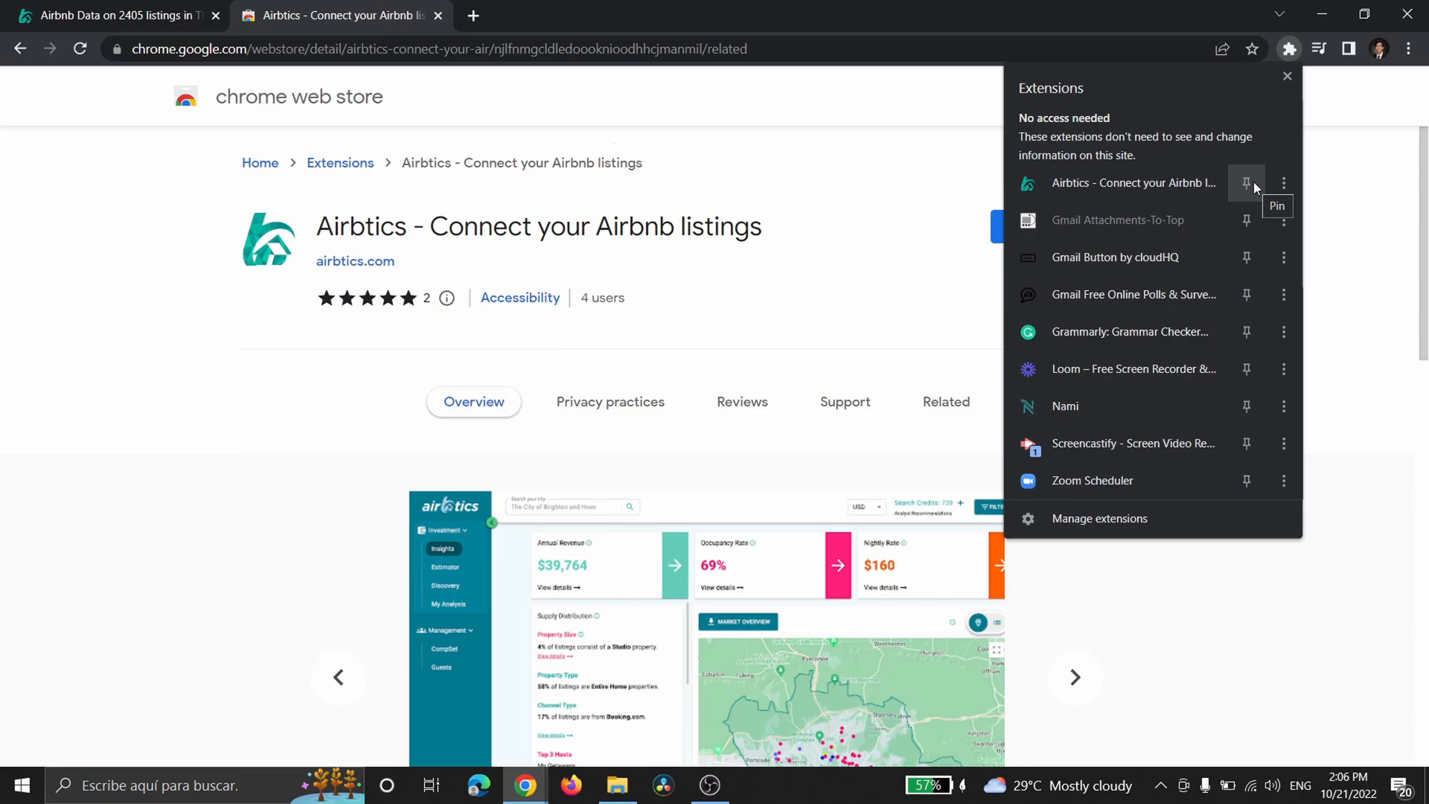
{"action": "left_click", "coordinate": [1246, 181]}
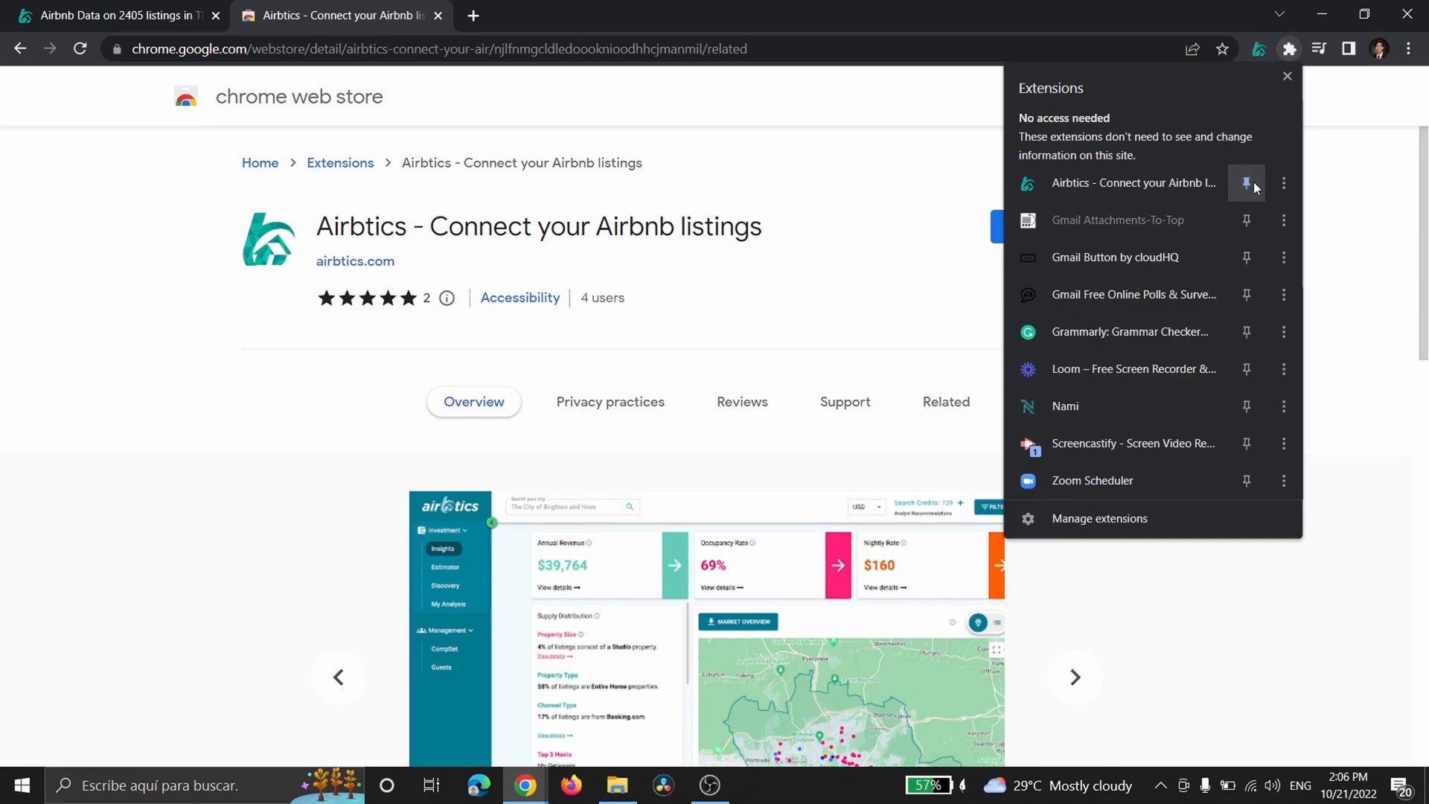
{"action": "left_click", "coordinate": [1247, 183]}
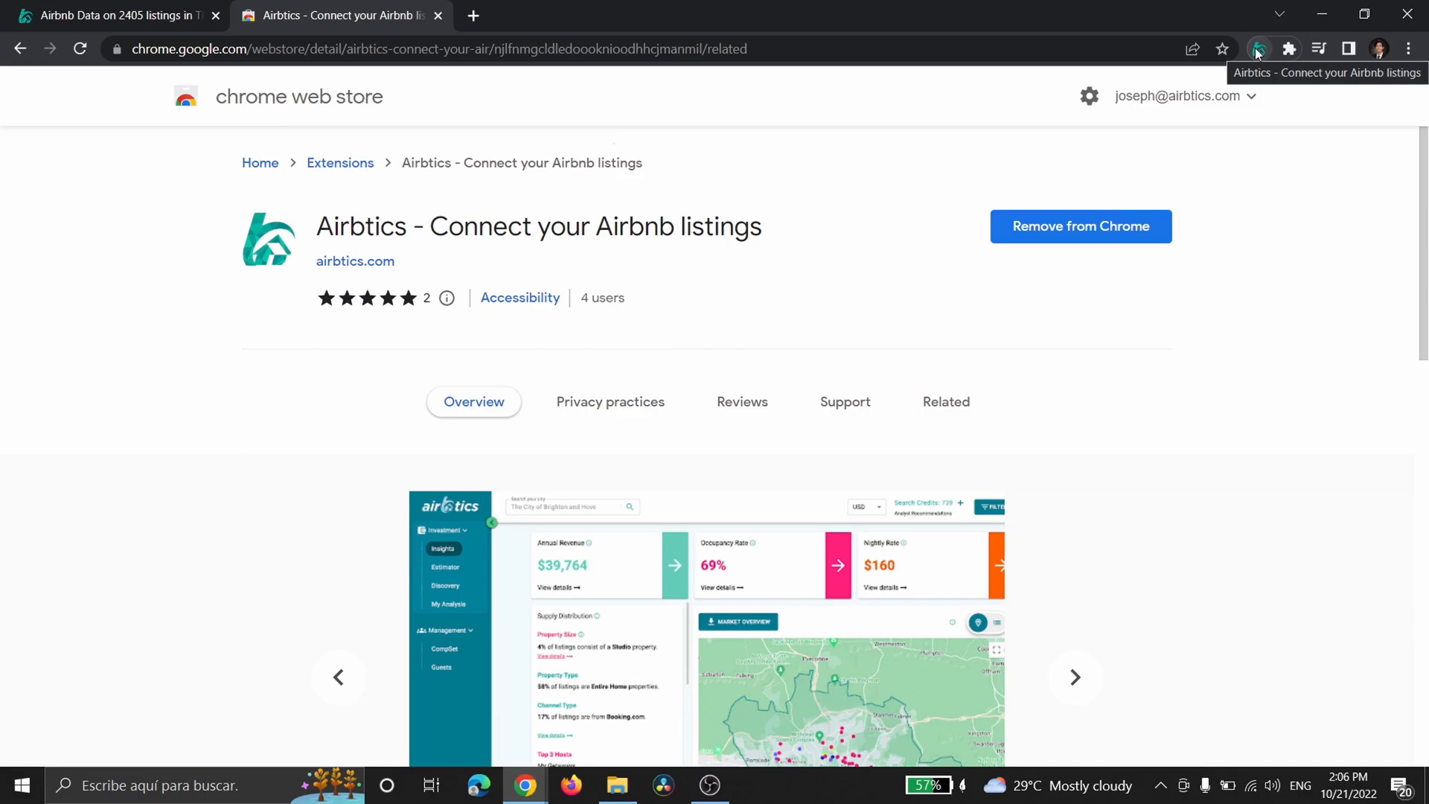
Sign into the Airbtics extension with the saved Airbnb email and password and connect the account.
{"action": "left_click", "coordinate": [1260, 47]}
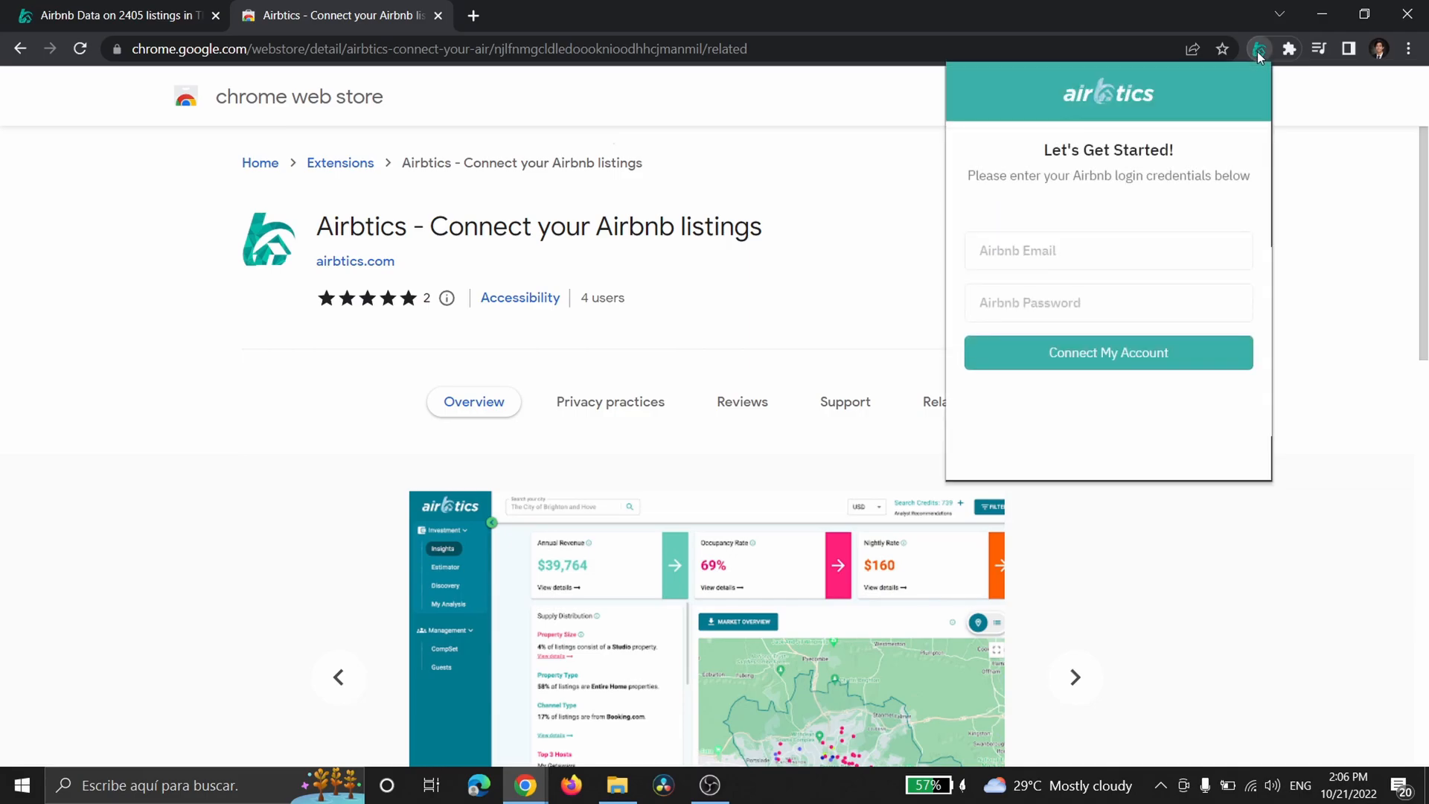
{"action": "left_click", "coordinate": [1107, 250]}
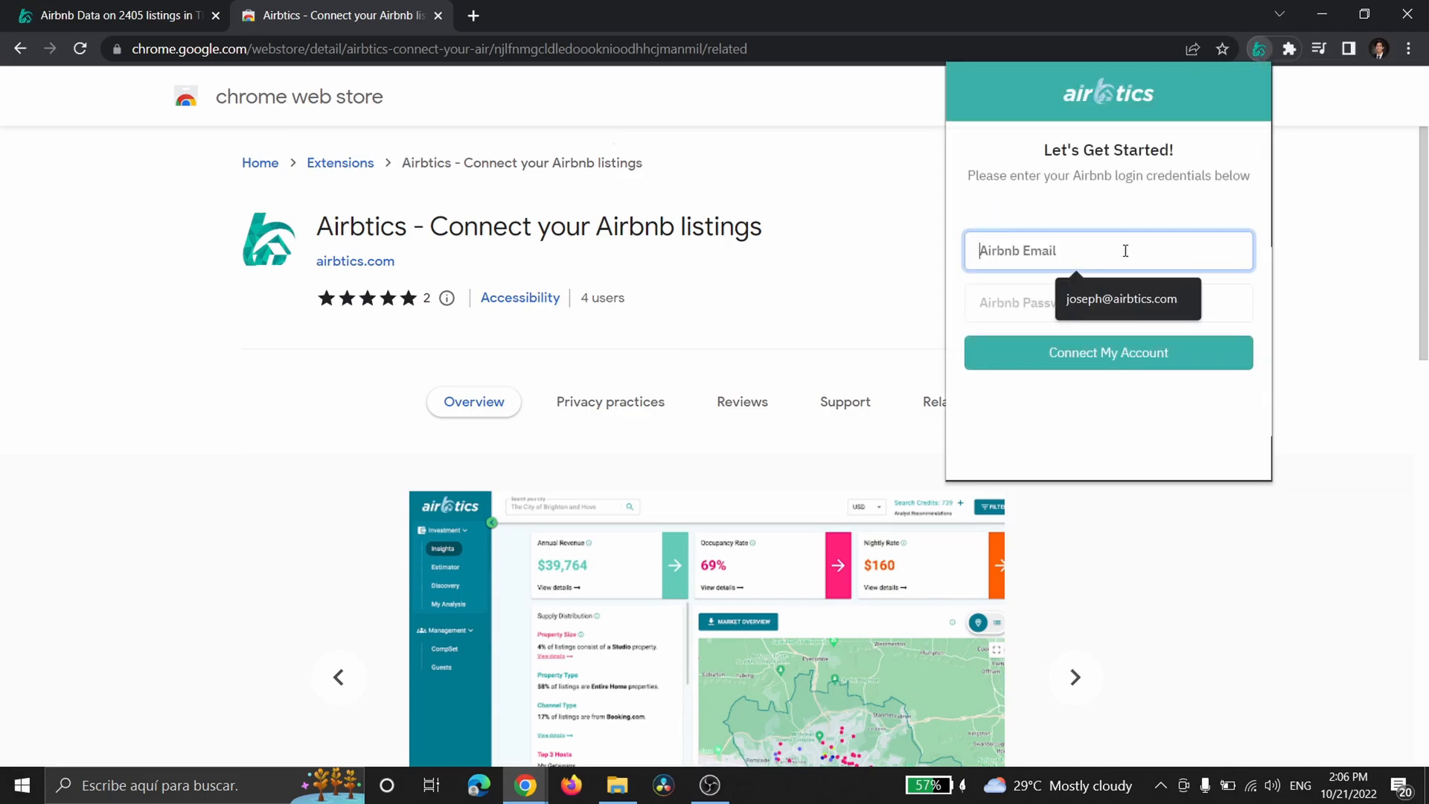
{"action": "left_click", "coordinate": [1127, 298]}
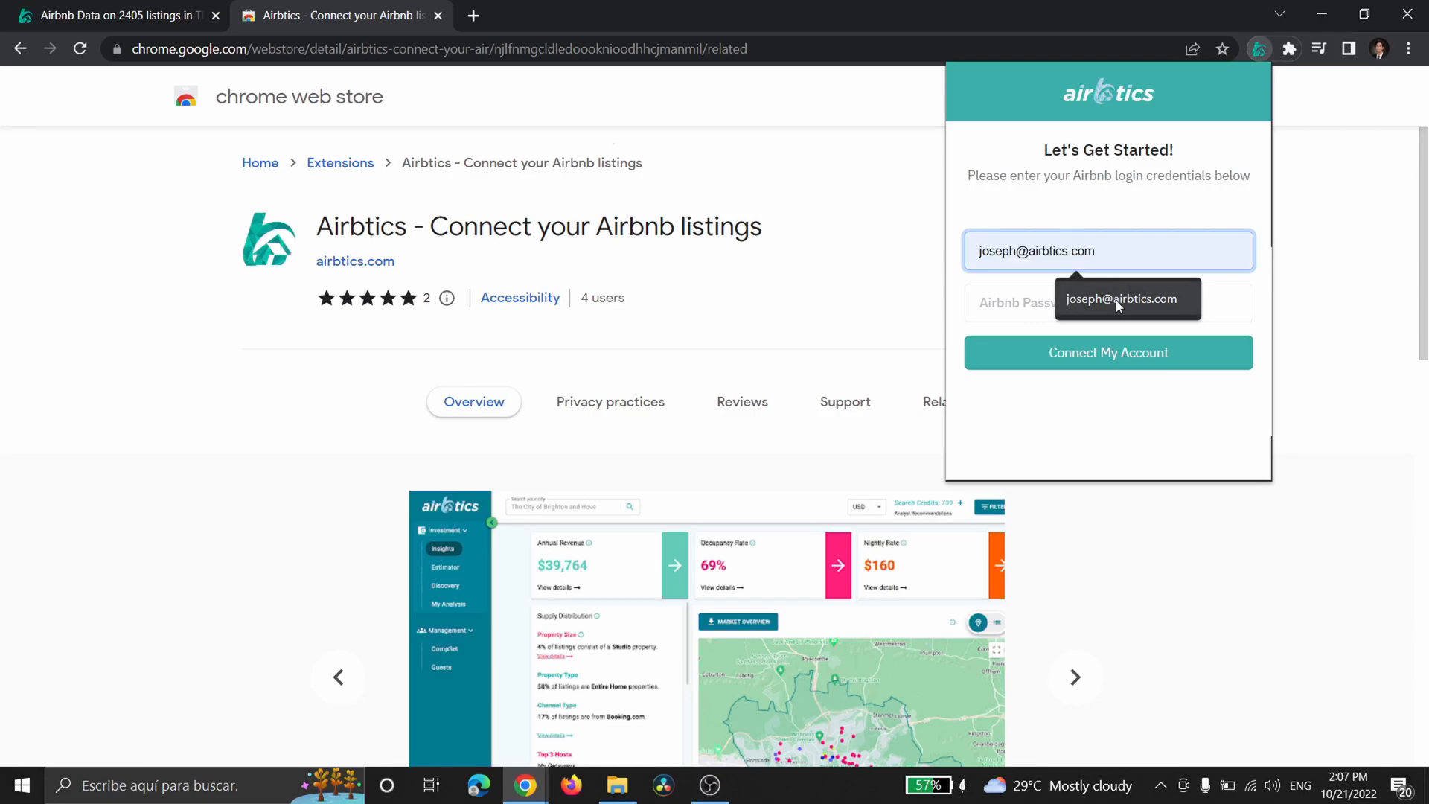
{"action": "left_click", "coordinate": [1108, 303]}
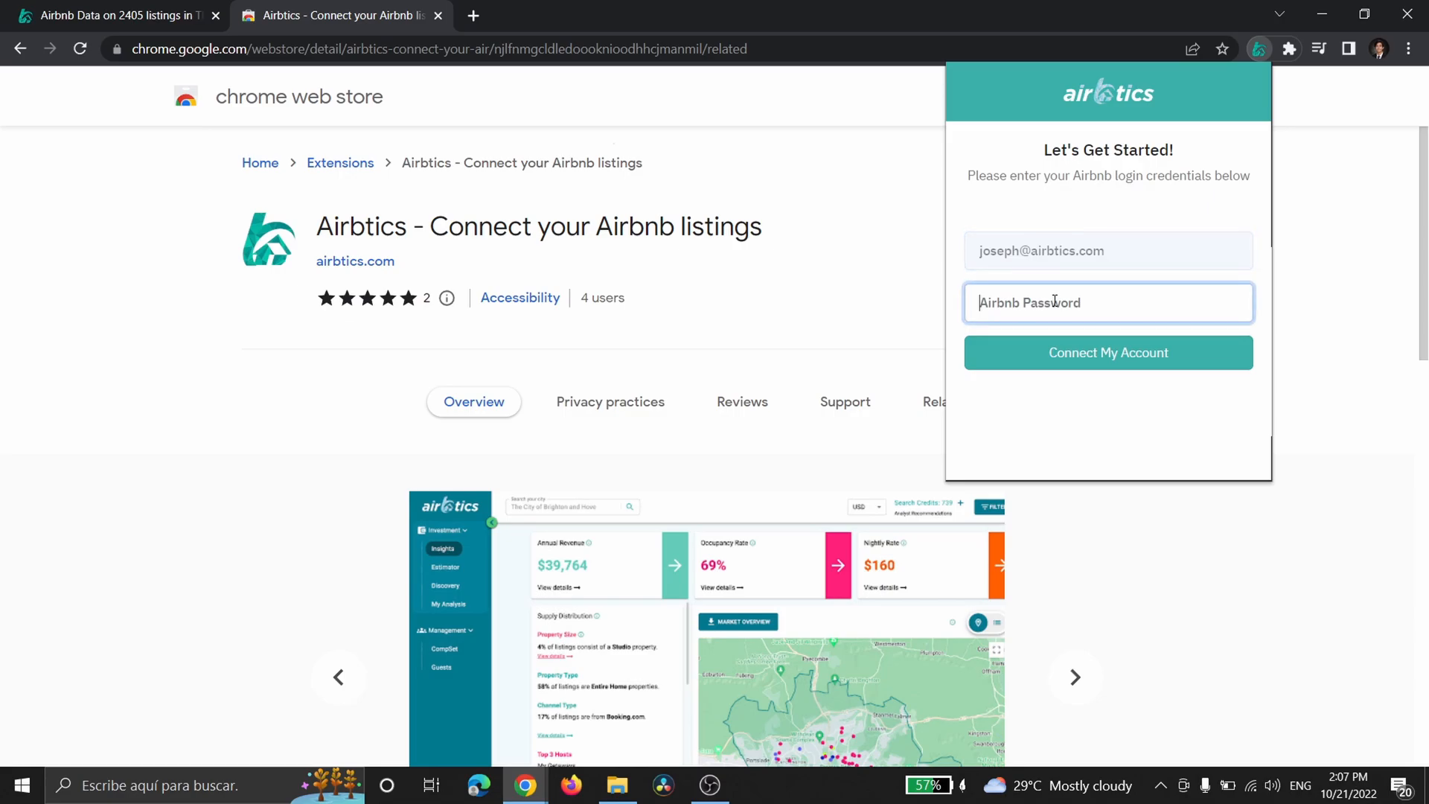
{"action": "type", "text": "••"}
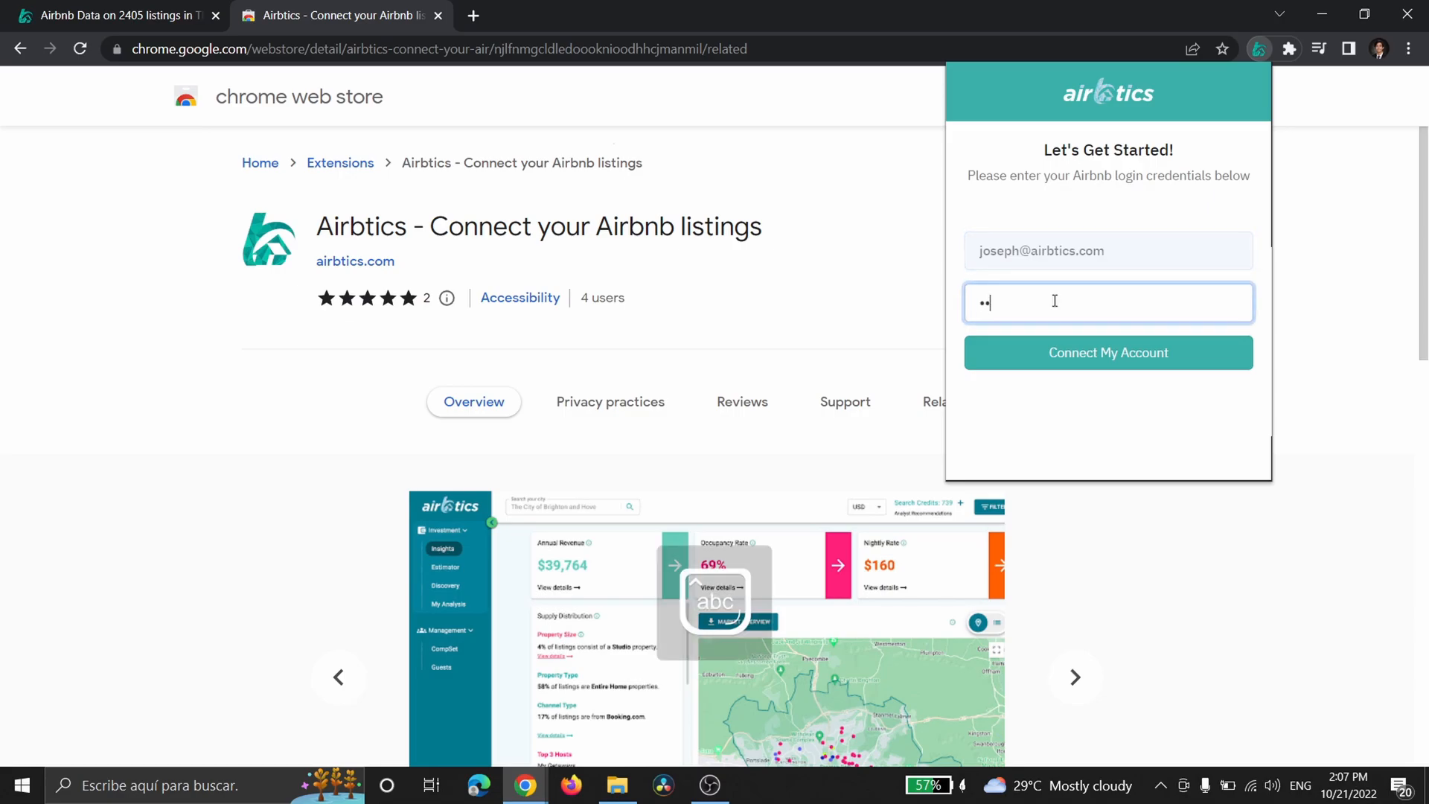
{"action": "type", "text": "password"}
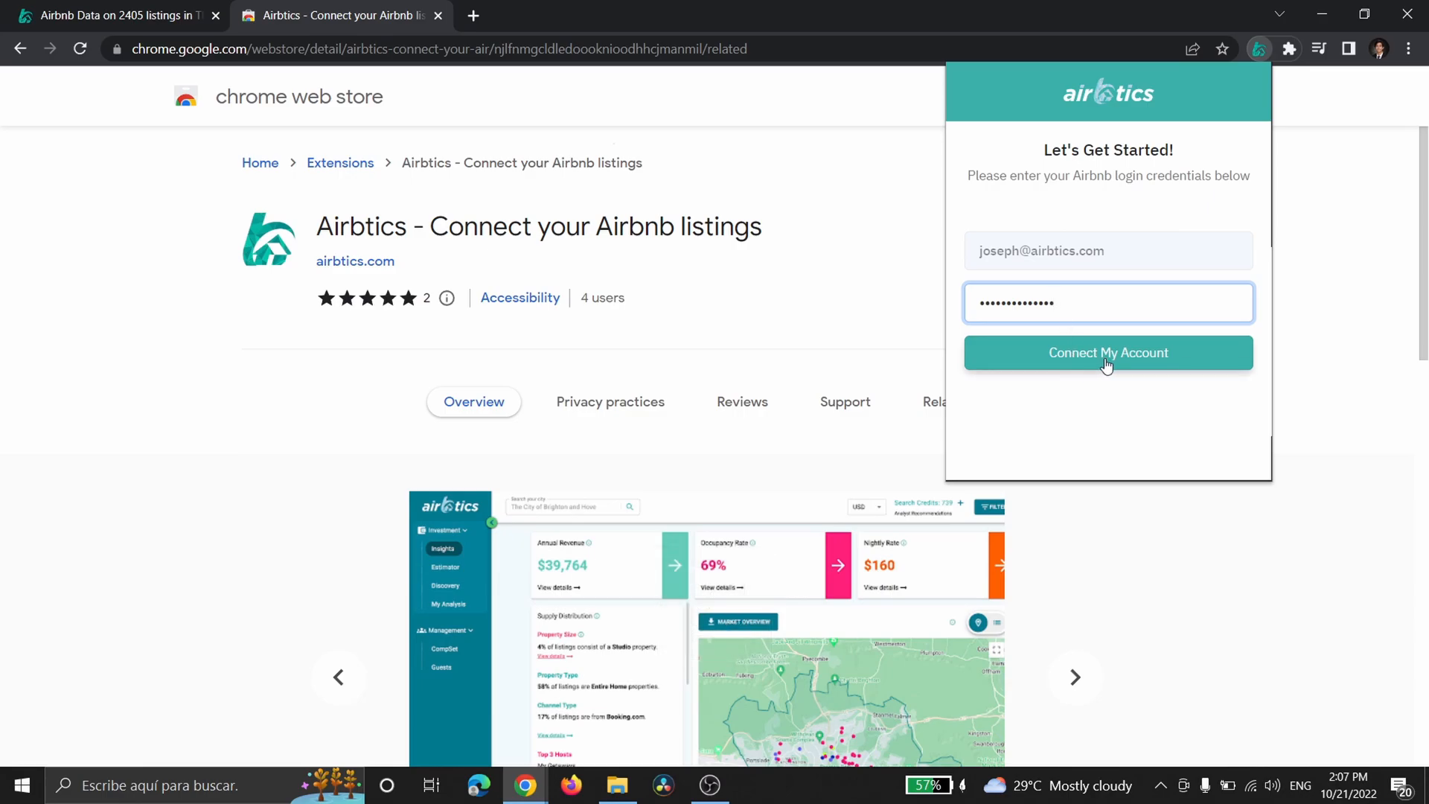
{"action": "left_click", "coordinate": [1107, 353]}
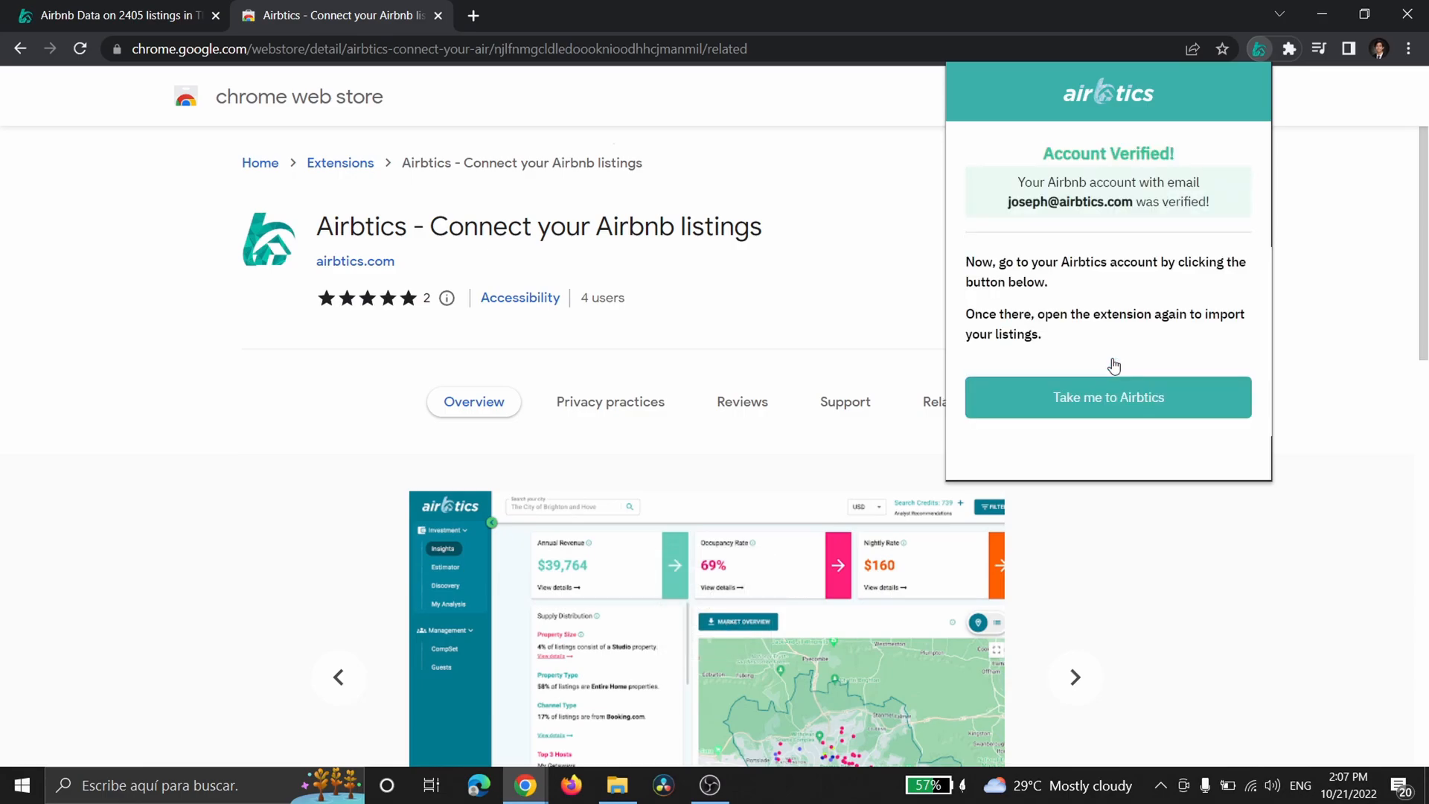
{"action": "mouse_move", "coordinate": [1111, 250]}
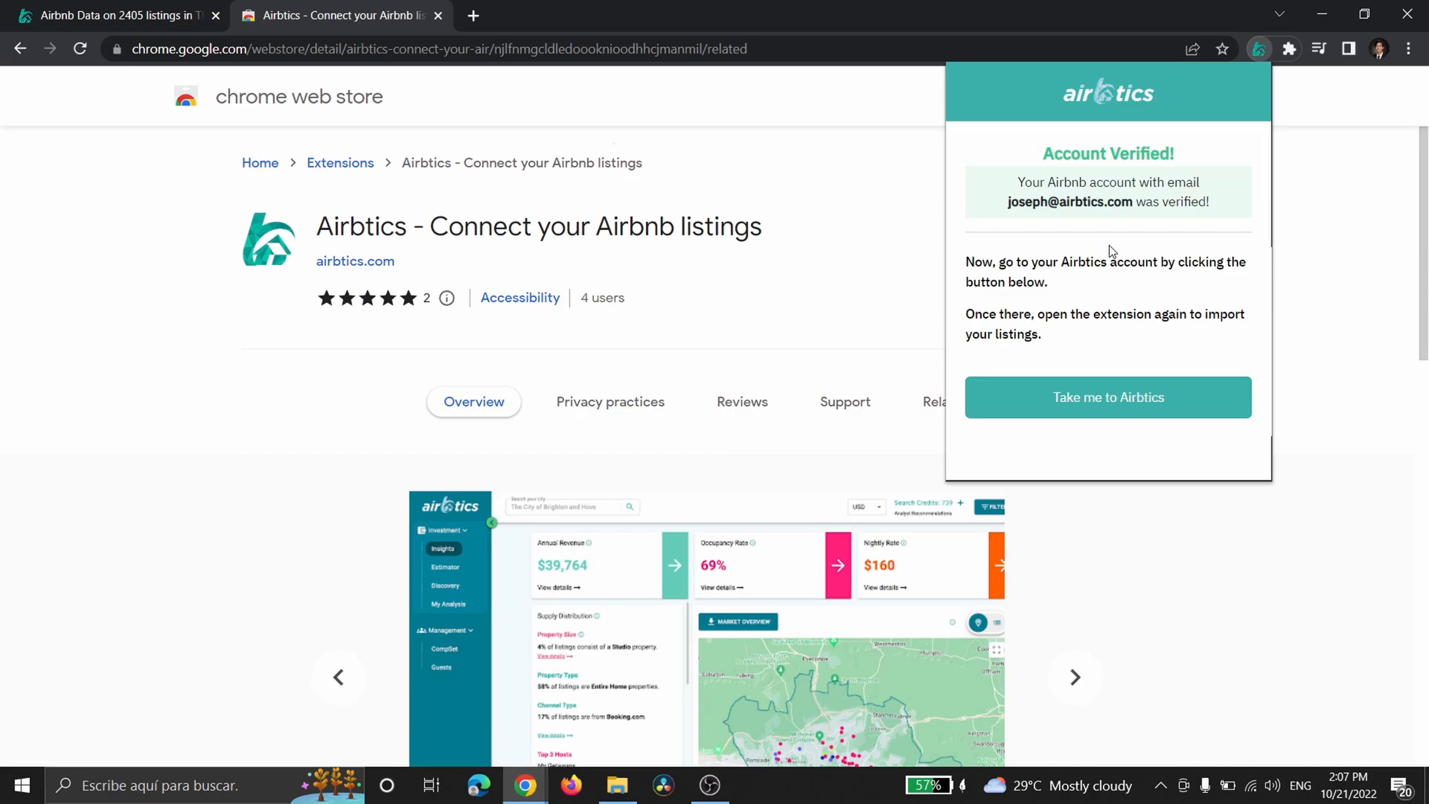
{"action": "mouse_move", "coordinate": [1103, 298]}
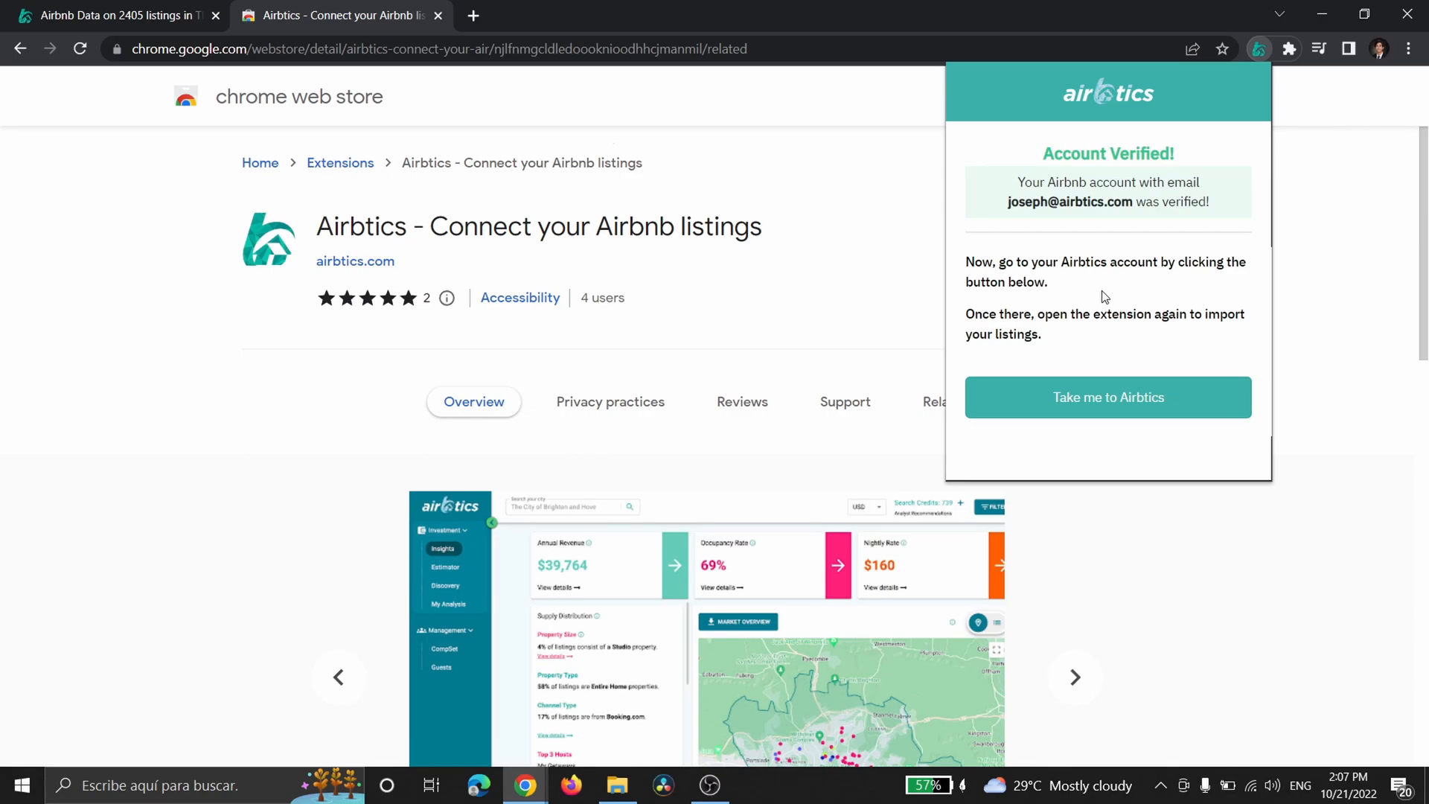
{"action": "mouse_move", "coordinate": [1033, 169]}
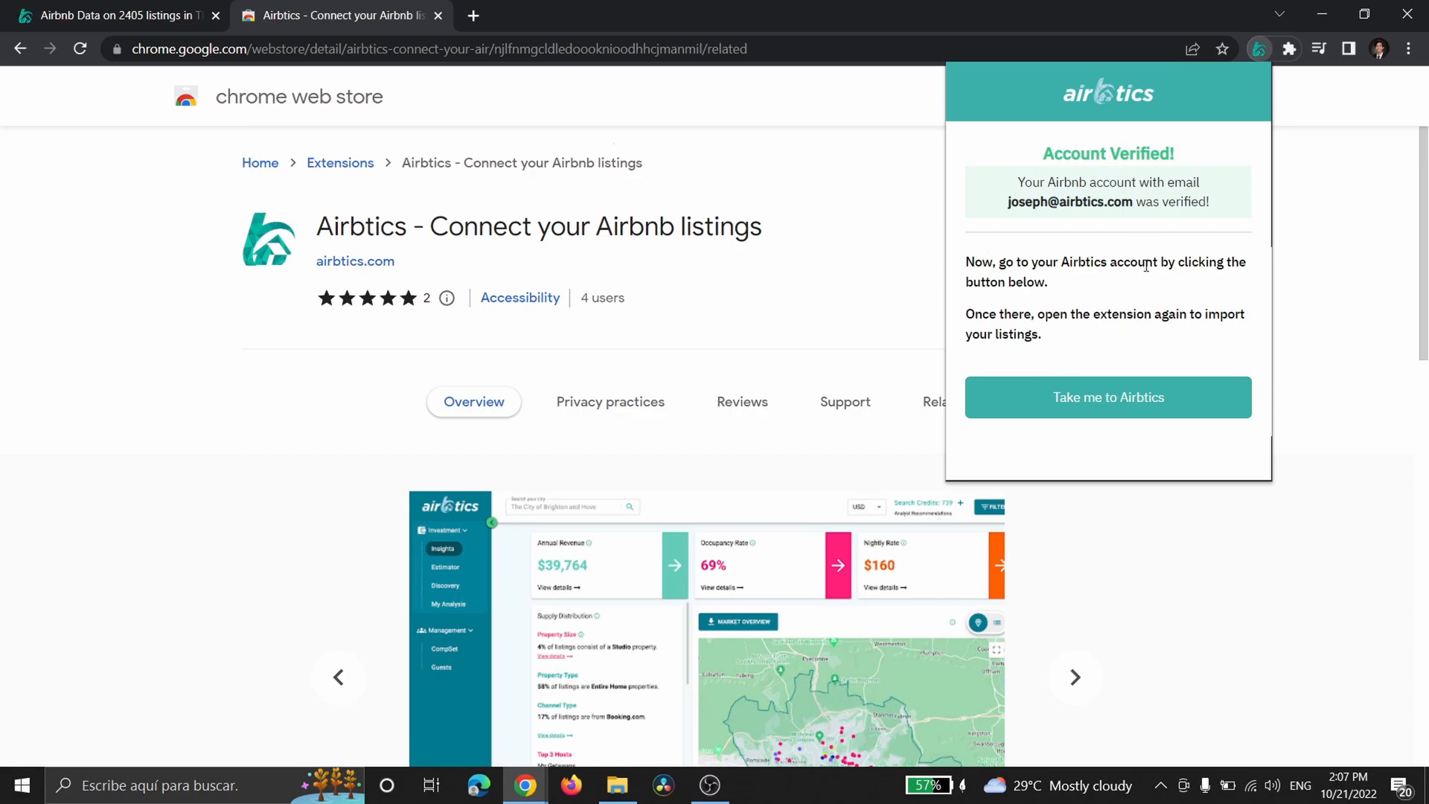
{"action": "mouse_move", "coordinate": [1070, 253]}
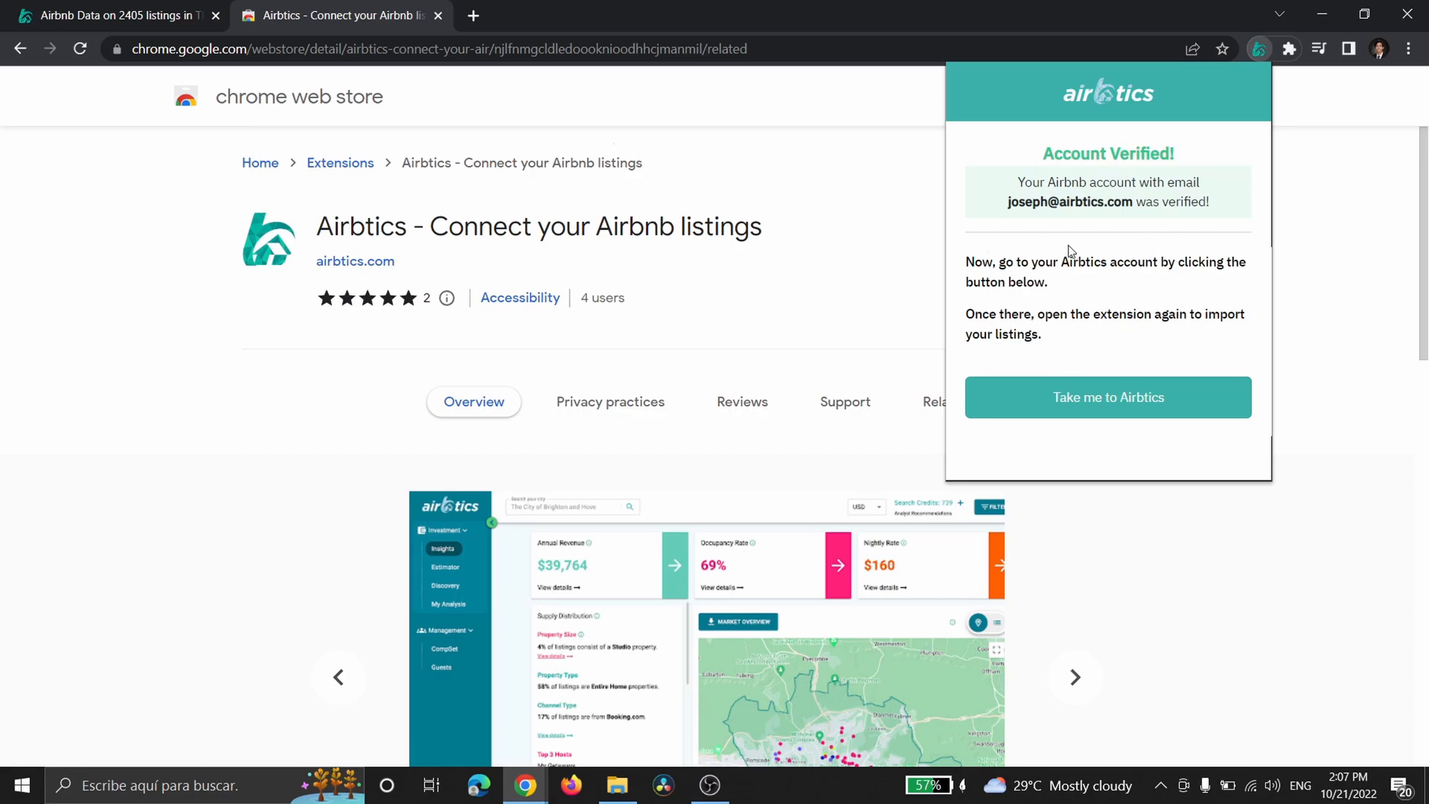
{"action": "mouse_move", "coordinate": [1069, 281]}
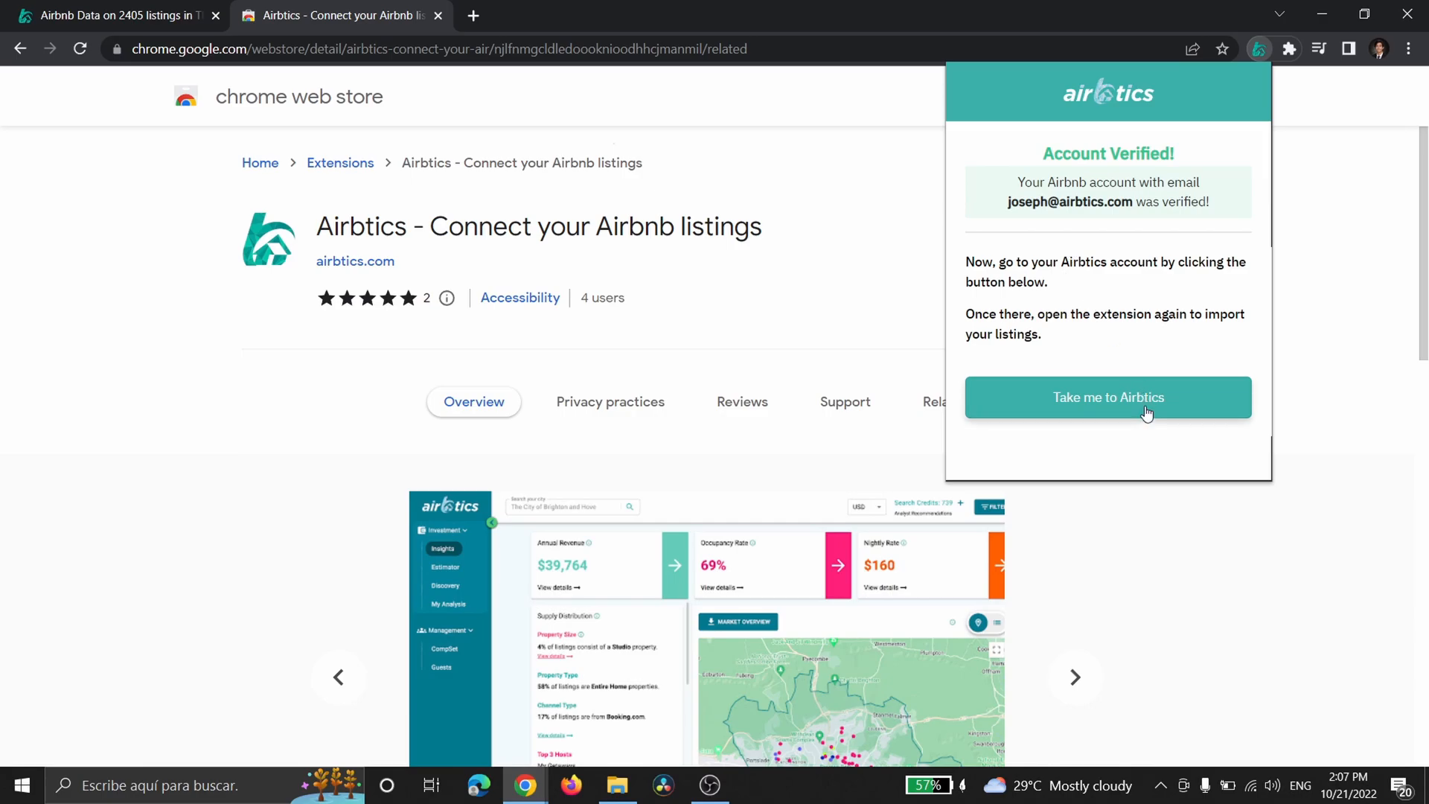
Go to the Airbtics web app and reopen the extension to reach its 'One Last Step!' popup.
{"action": "left_click", "coordinate": [1108, 396]}
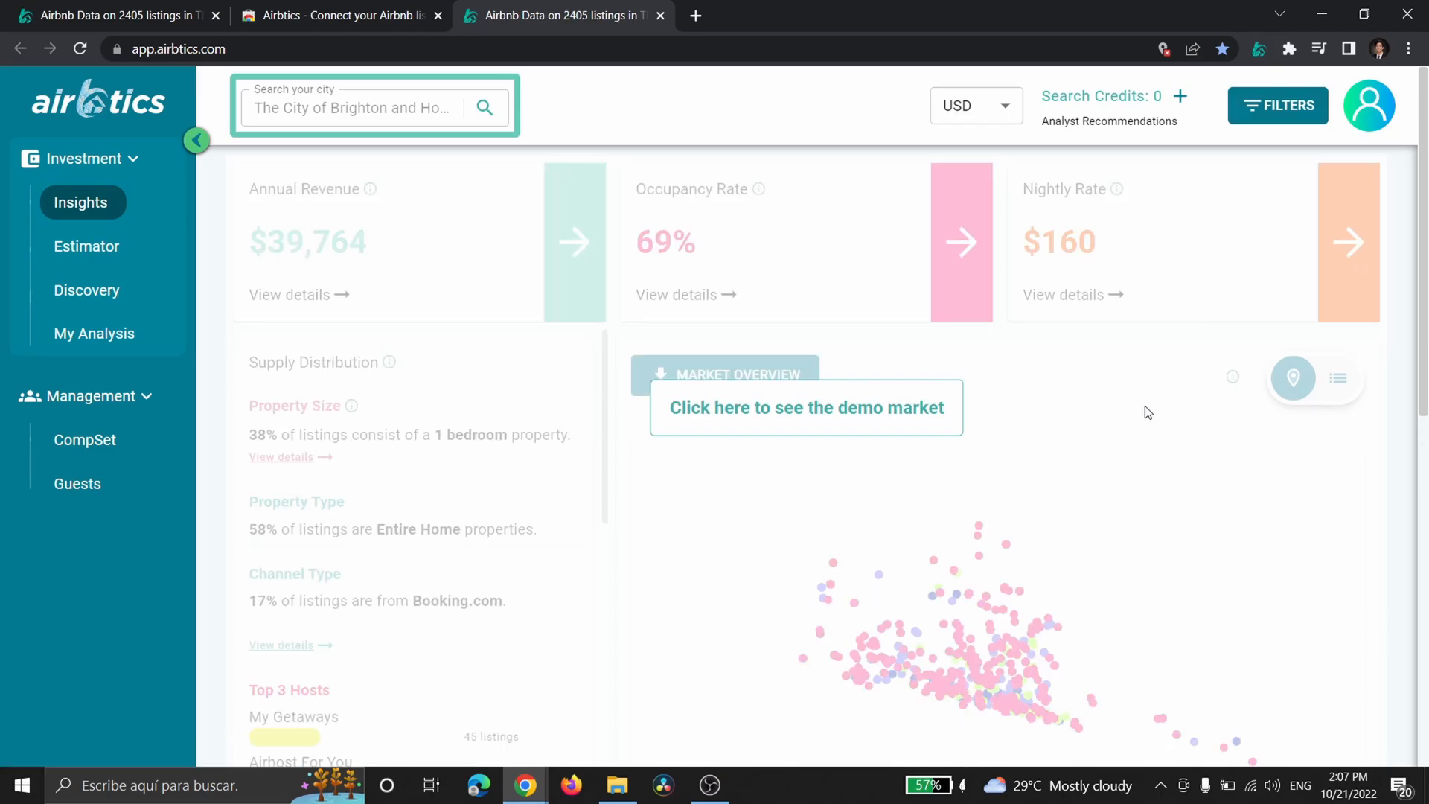
{"action": "left_click", "coordinate": [805, 408]}
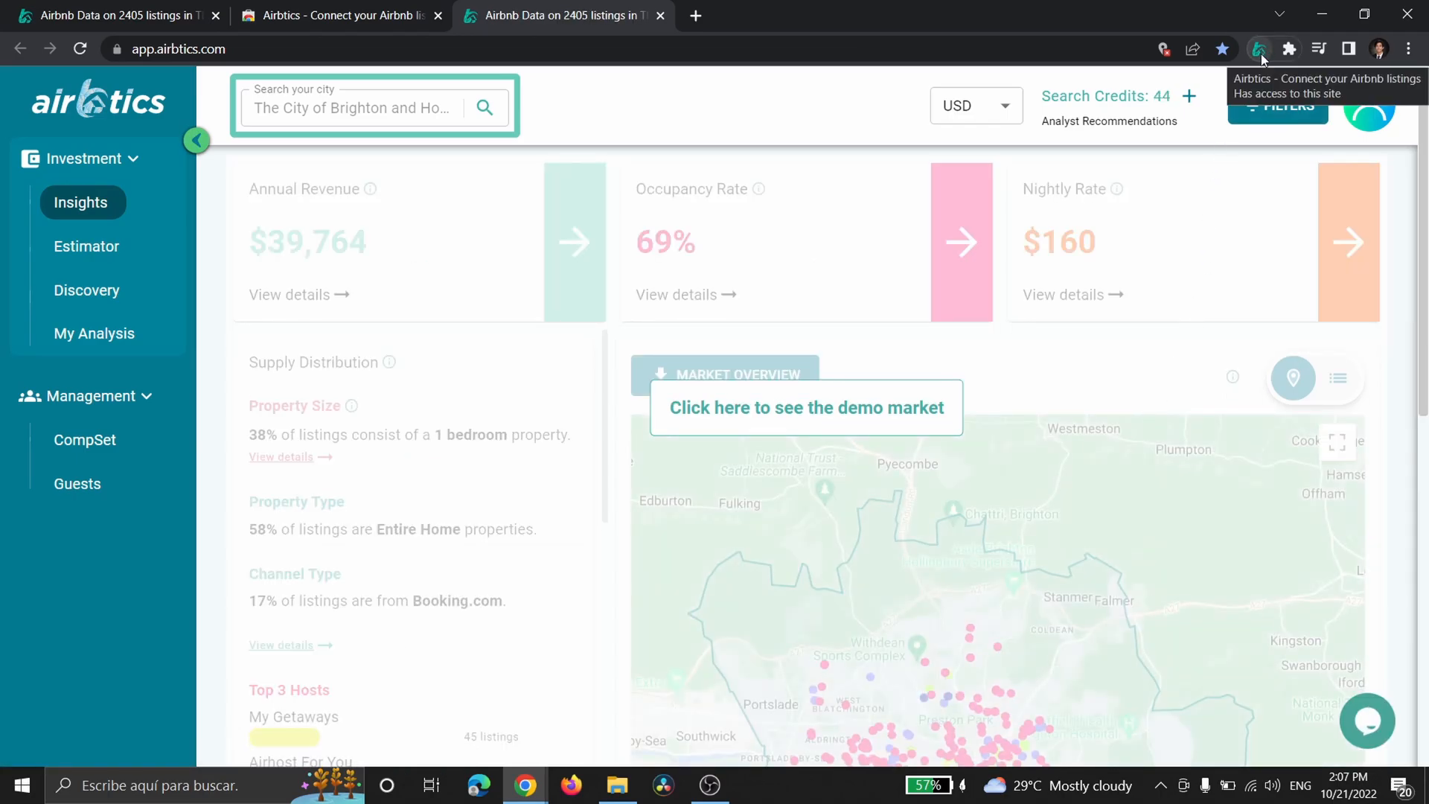
{"action": "left_click", "coordinate": [1259, 48]}
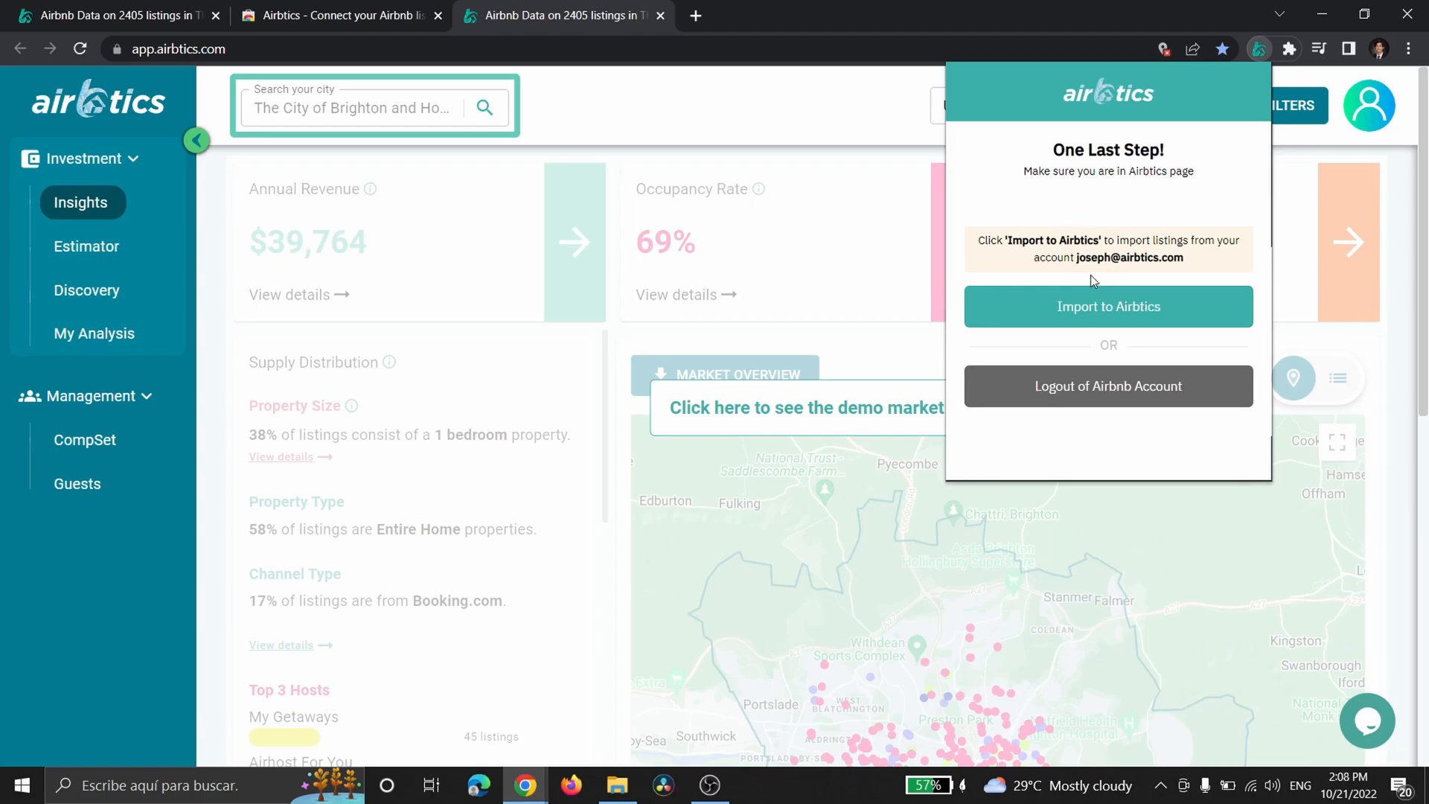
{"action": "mouse_move", "coordinate": [1209, 316]}
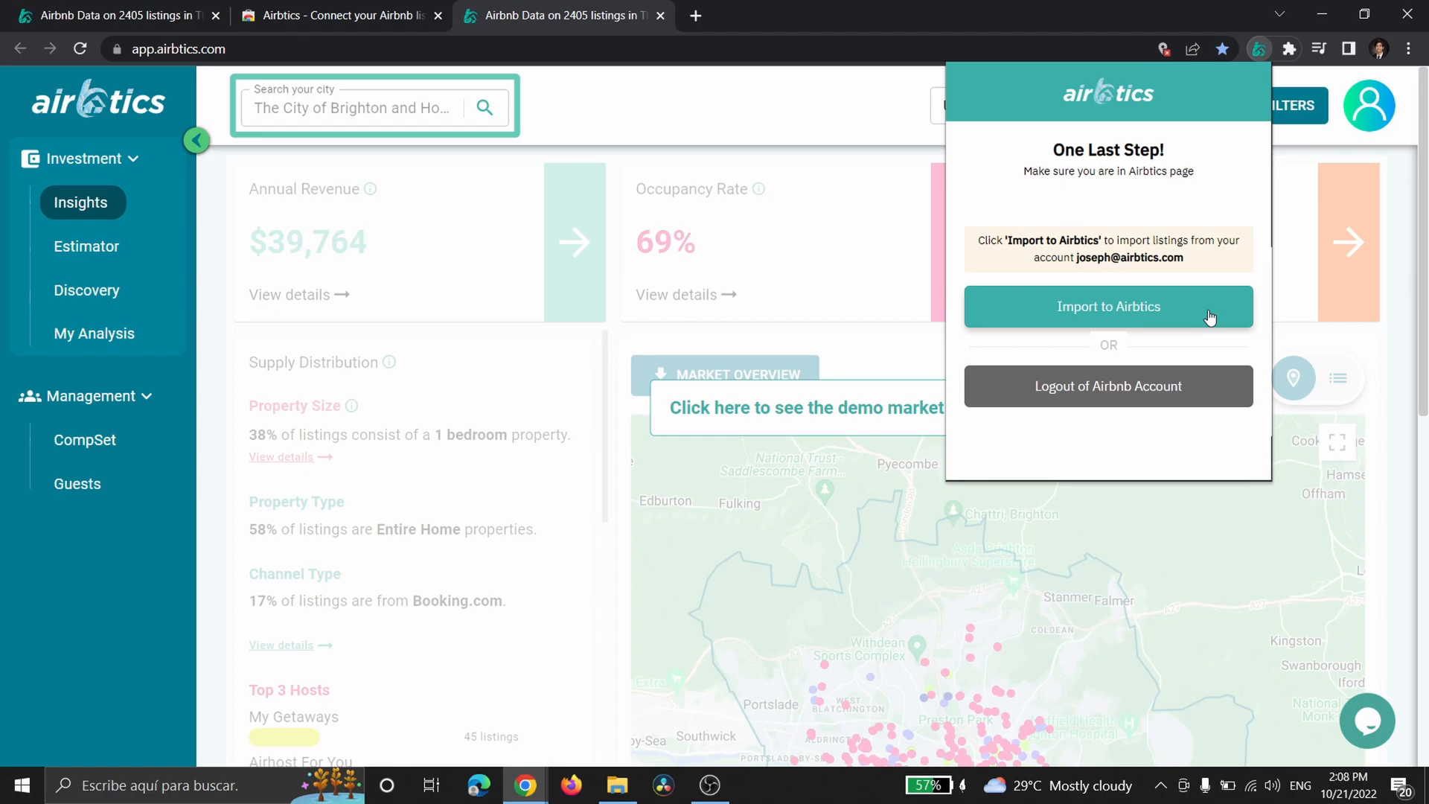
Import the connected Airbnb listings into Airbtics' Dynamic Pricing page.
{"action": "left_click", "coordinate": [1107, 306]}
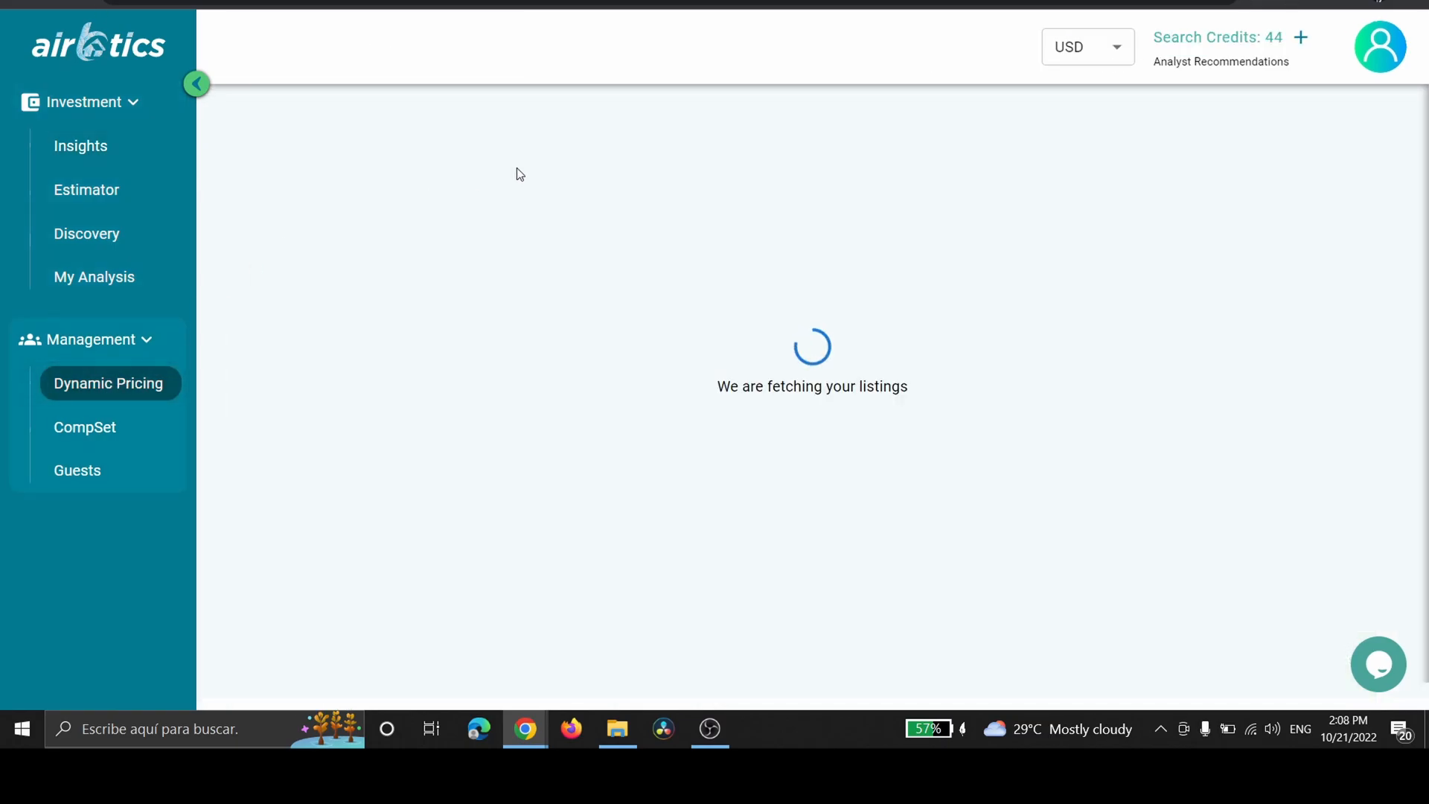
{"action": "mouse_move", "coordinate": [910, 152]}
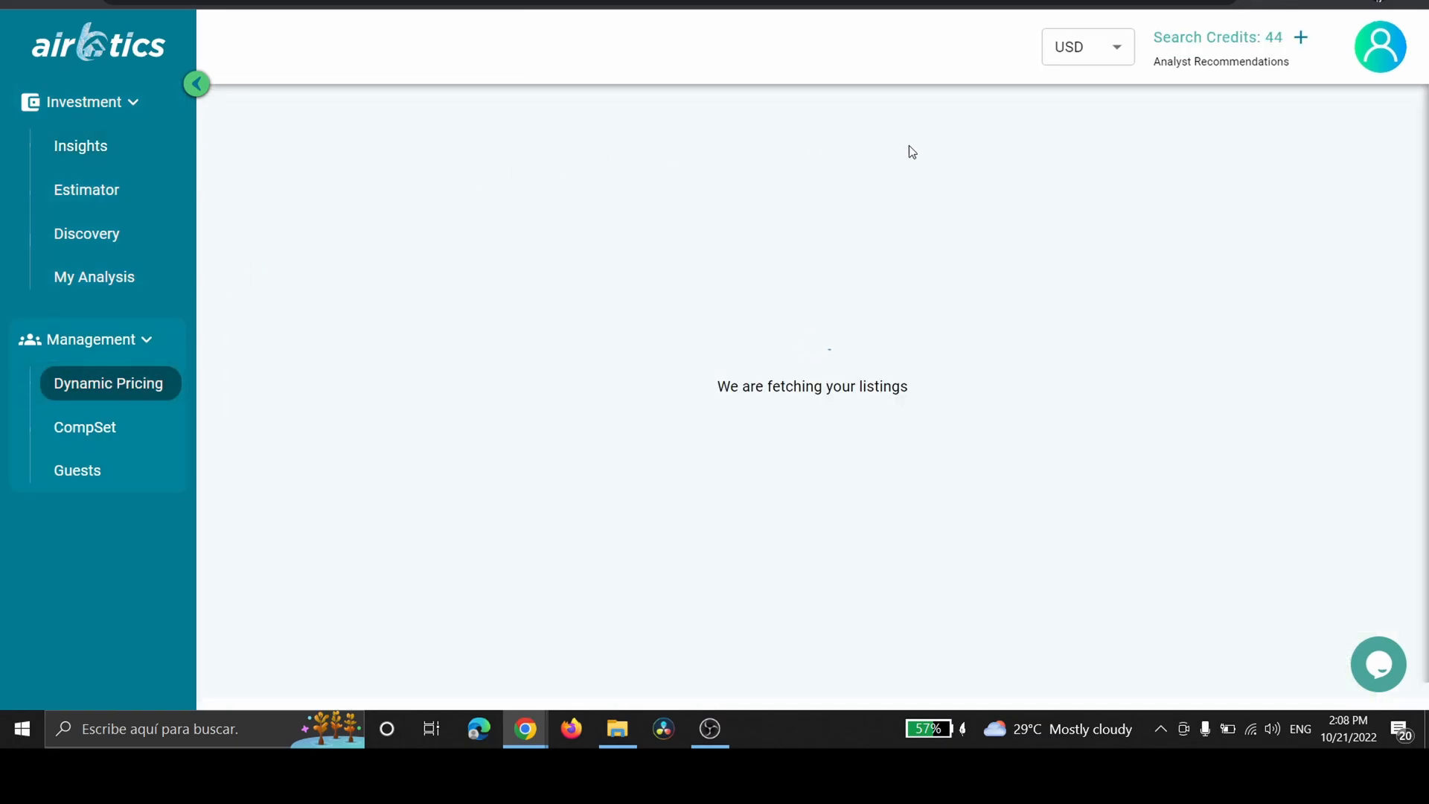